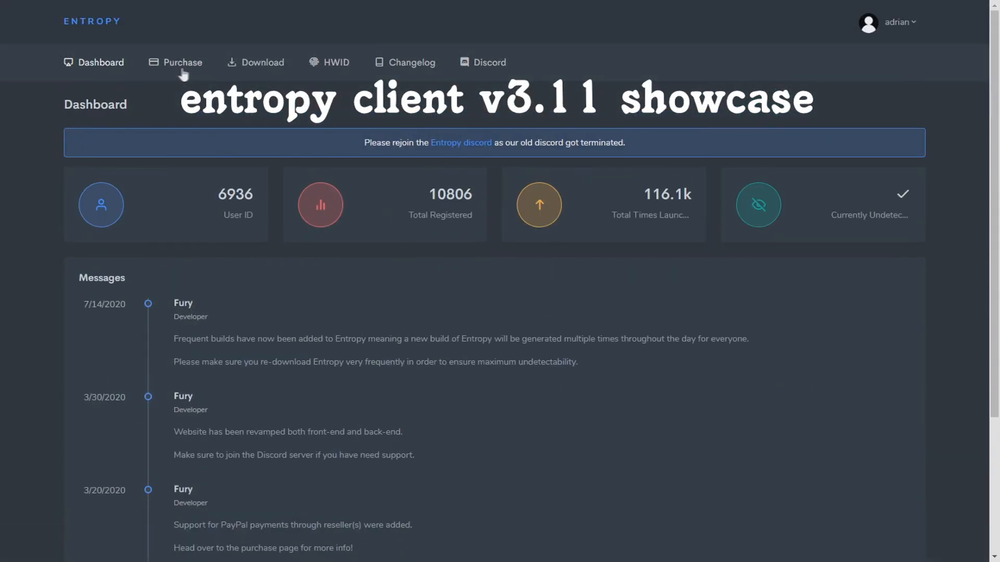
- Tour the Purchase, Download and HWID pages, then scroll through the client changelog
left_click(181, 62)
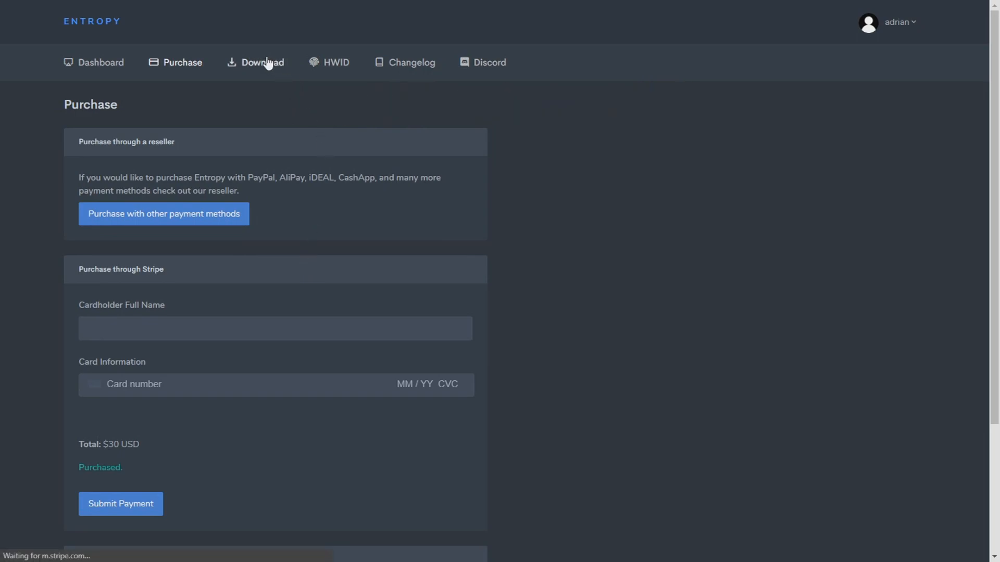
left_click(262, 62)
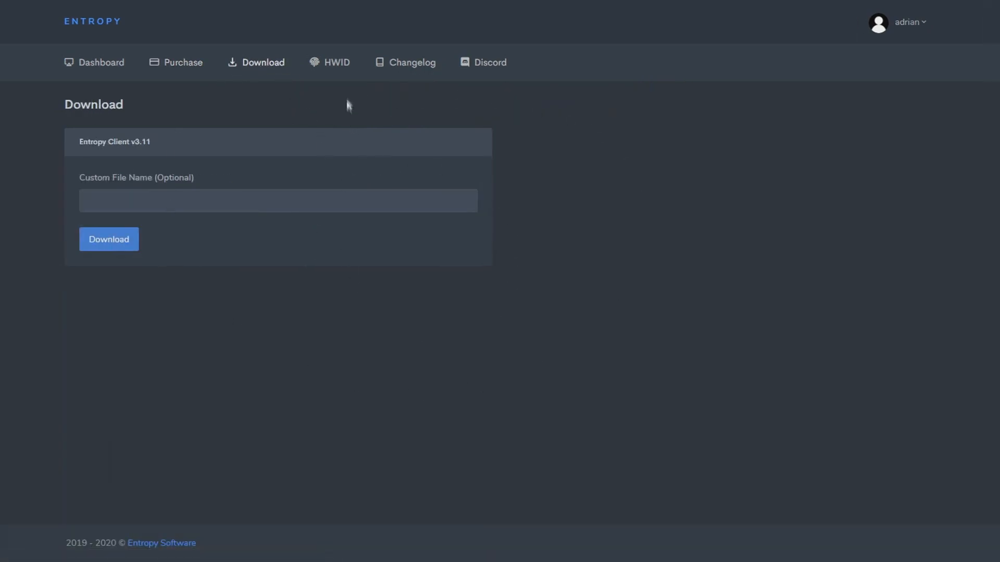
left_click(336, 63)
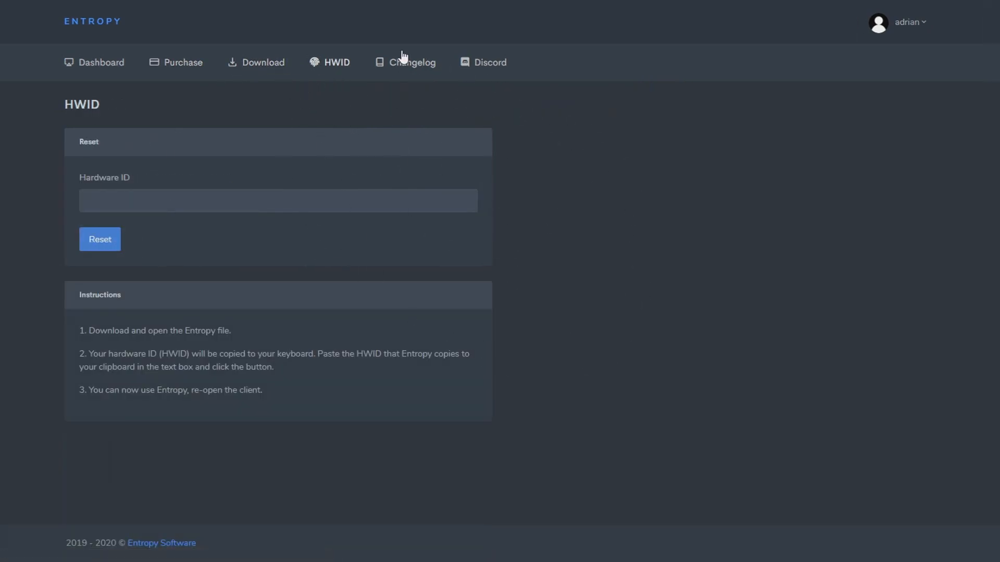
left_click(412, 62)
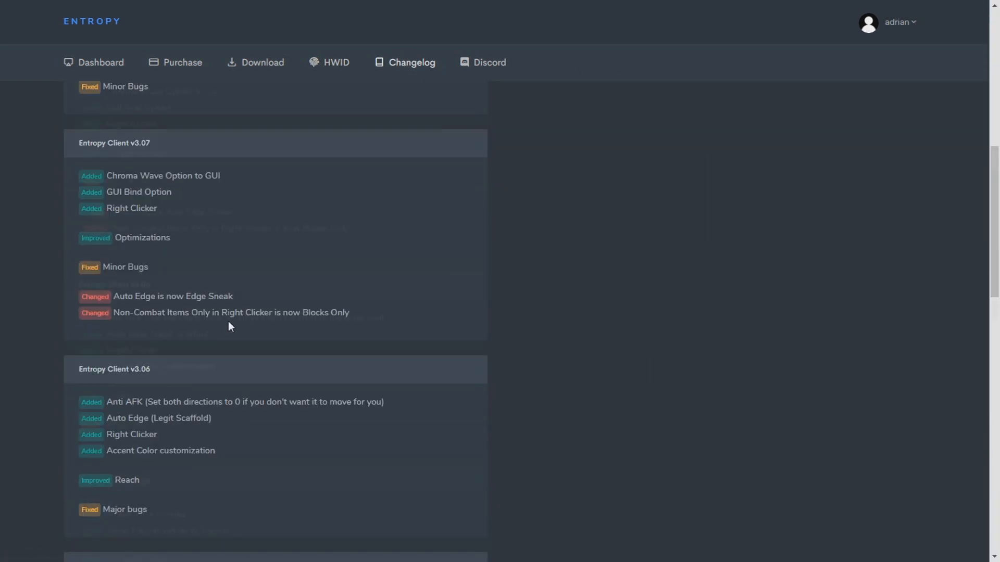
scroll("down", 3)
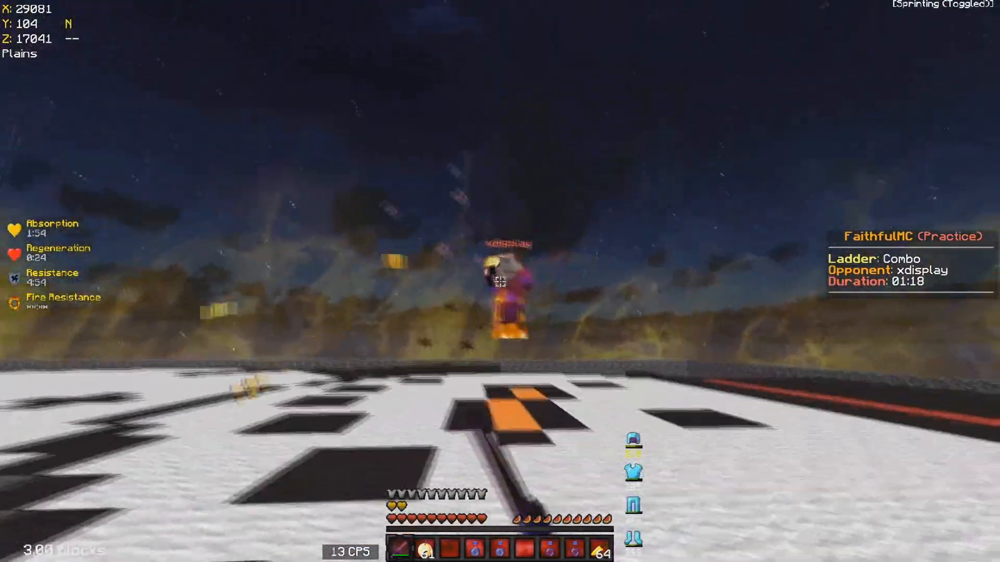
- Strike the opponent with the sword in the FaithfulMC Combo ladder duel
left_click(500, 281)
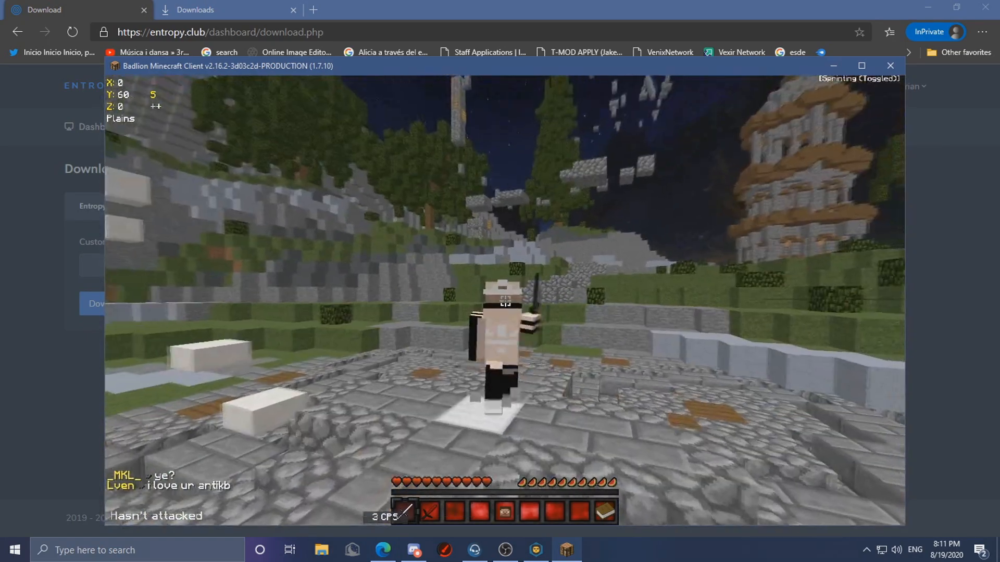
- Exit fullscreen so the Badlion window sits over the Entropy download page
left_click(982, 32)
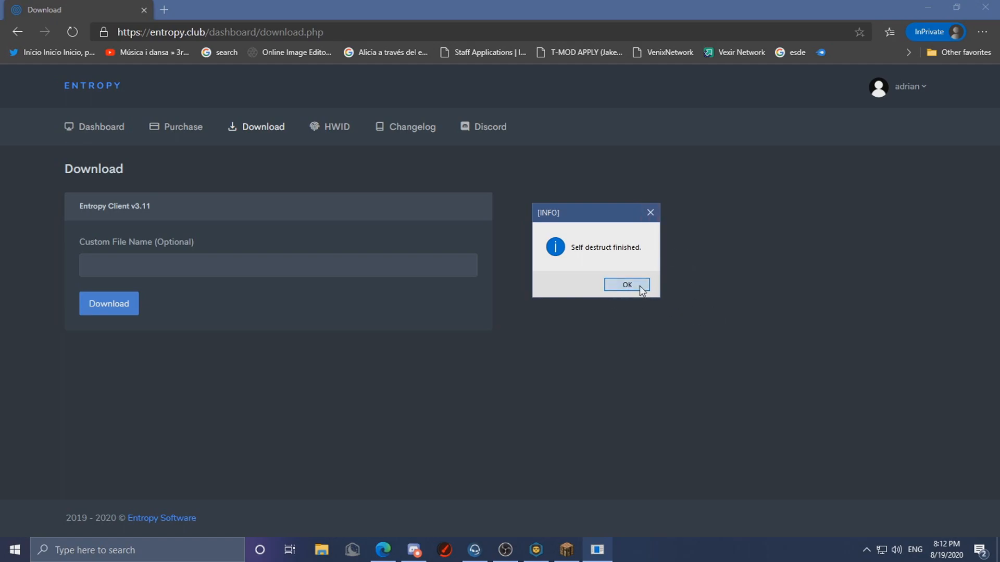
- Dismiss the 'Self destruct finished.' info dialog with OK
left_click(625, 284)
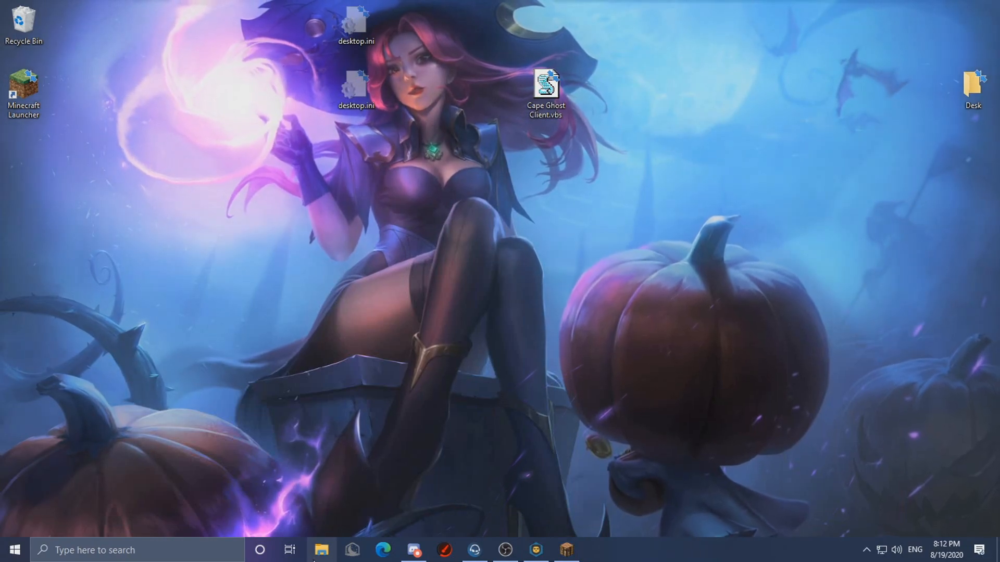
- View Downloads and select the replaced 1,614 KB TeamSpeak3-Client-win64-3.5.1.exe
left_click(321, 550)
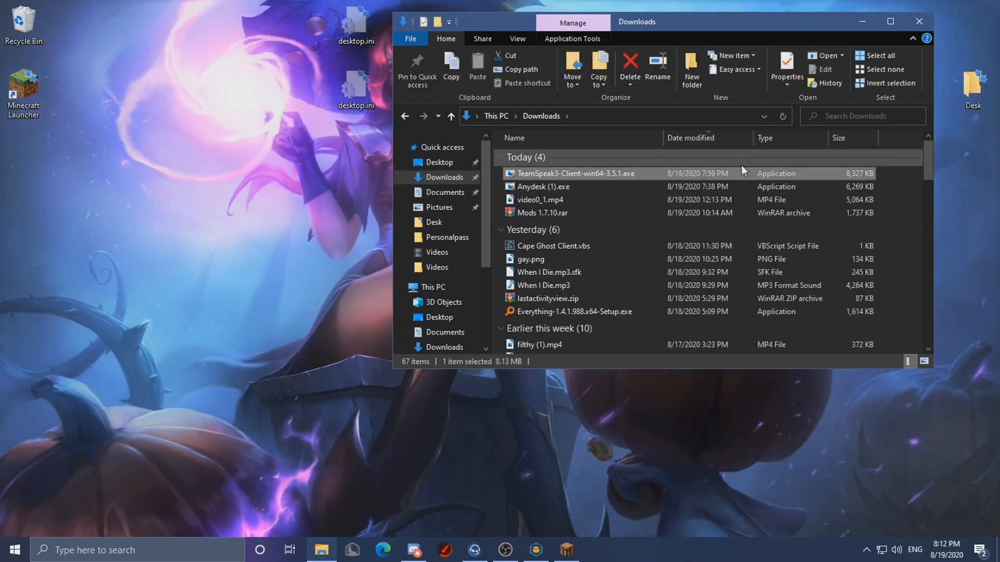
mouse_move(594, 168)
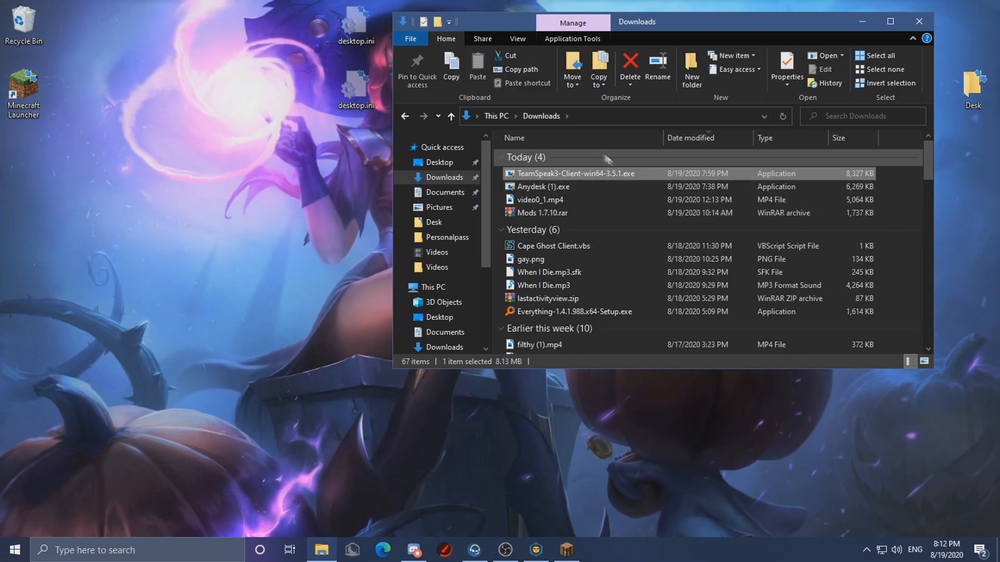
mouse_move(536, 169)
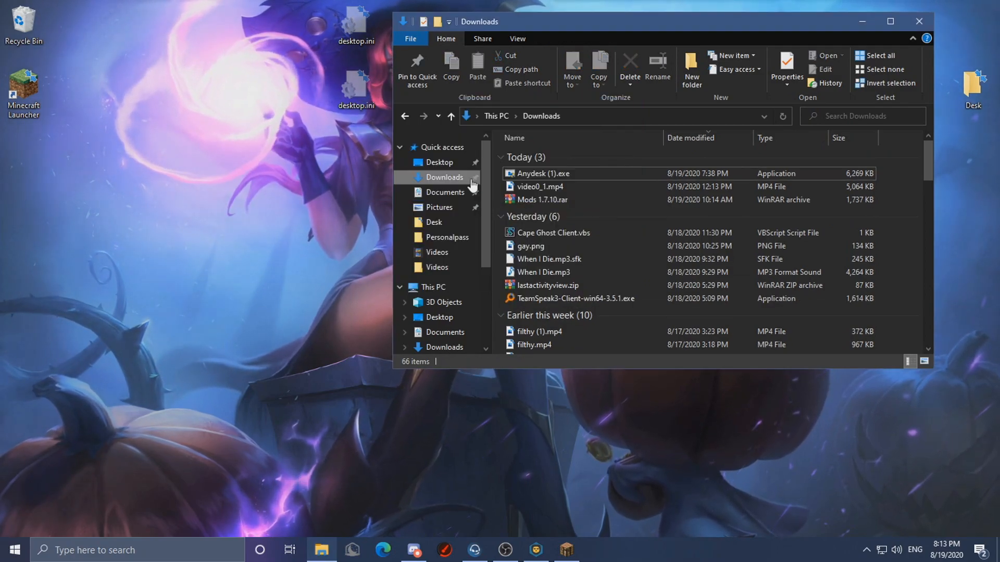
left_click(573, 298)
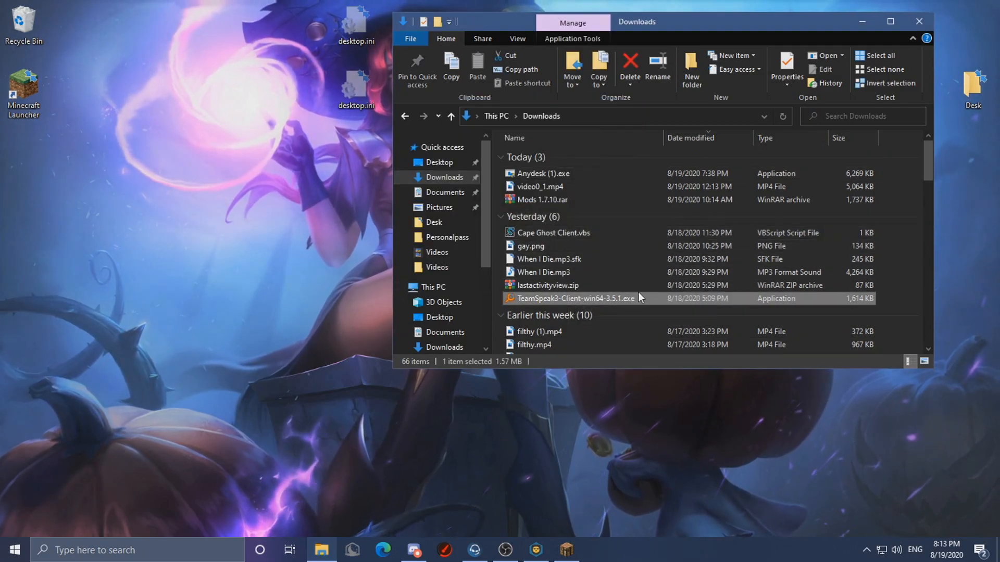